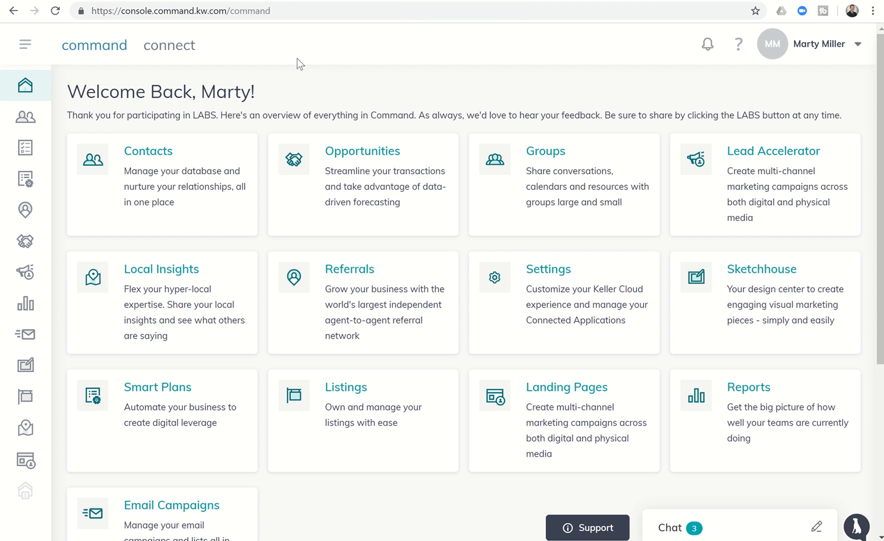
mouse_move(256, 59)
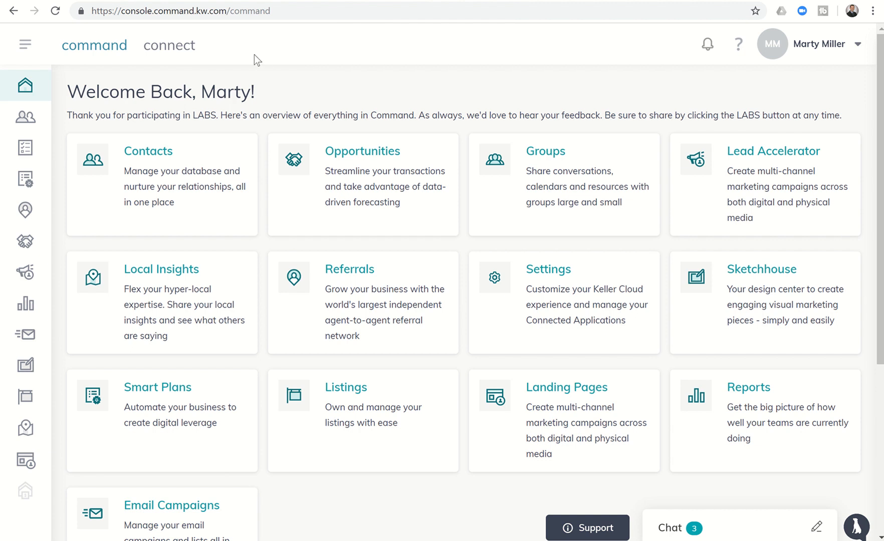
mouse_move(25, 185)
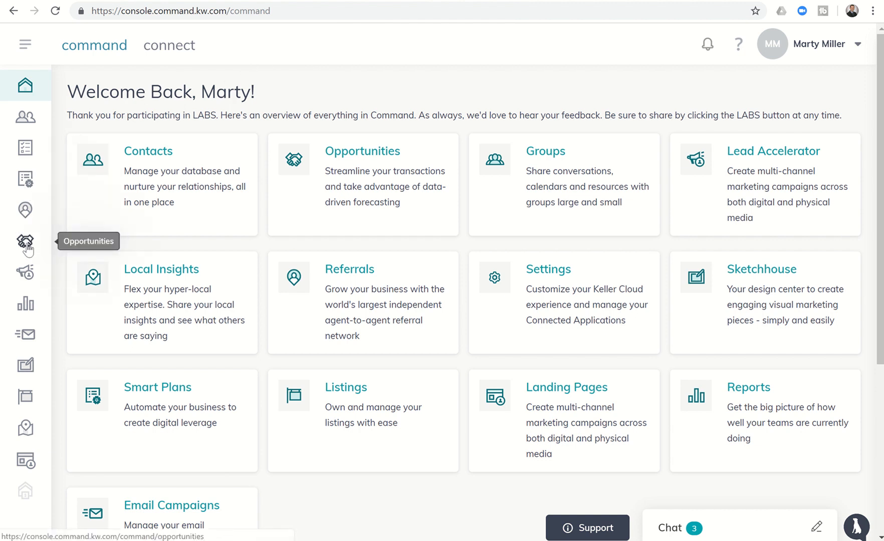
Open the Active stage of the Listings pipeline under Opportunities.
click(25, 242)
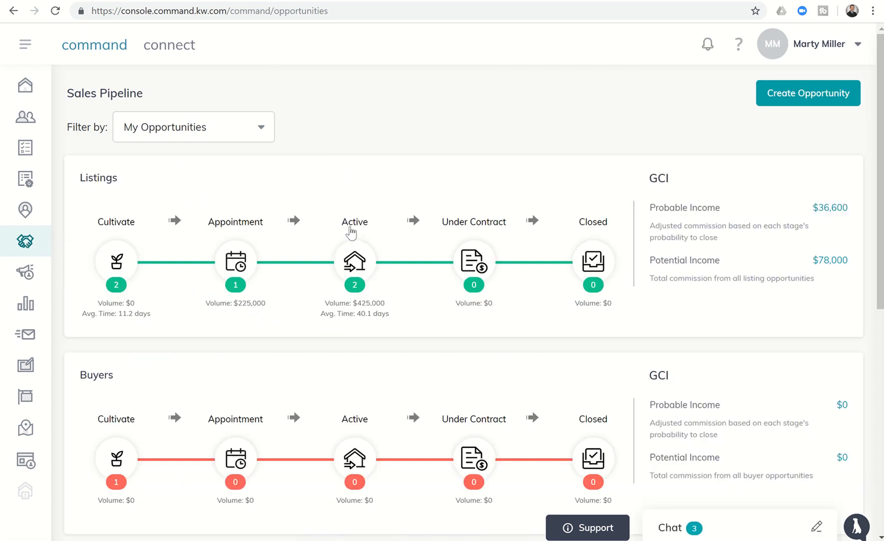
click(354, 261)
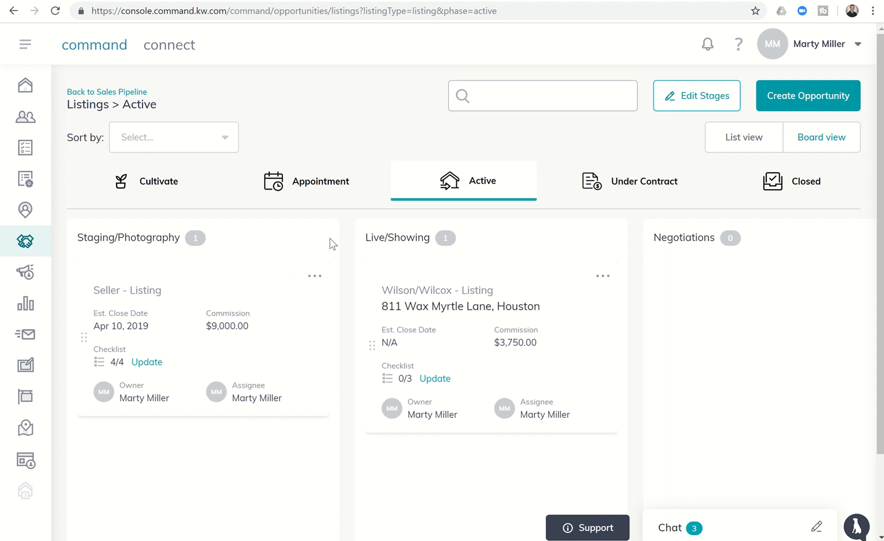
mouse_move(314, 281)
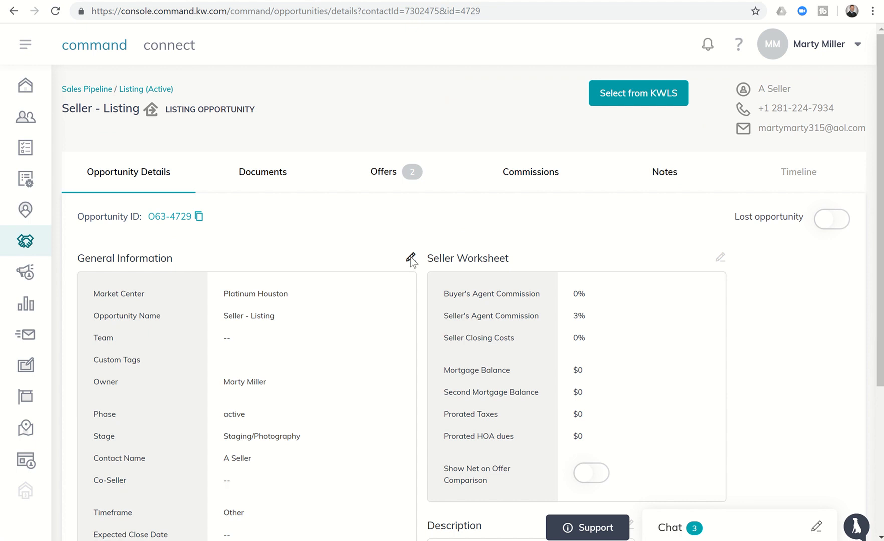
Edit the opportunity's General Information, adding the Sphere and Cinco Ranch custom tags.
click(411, 258)
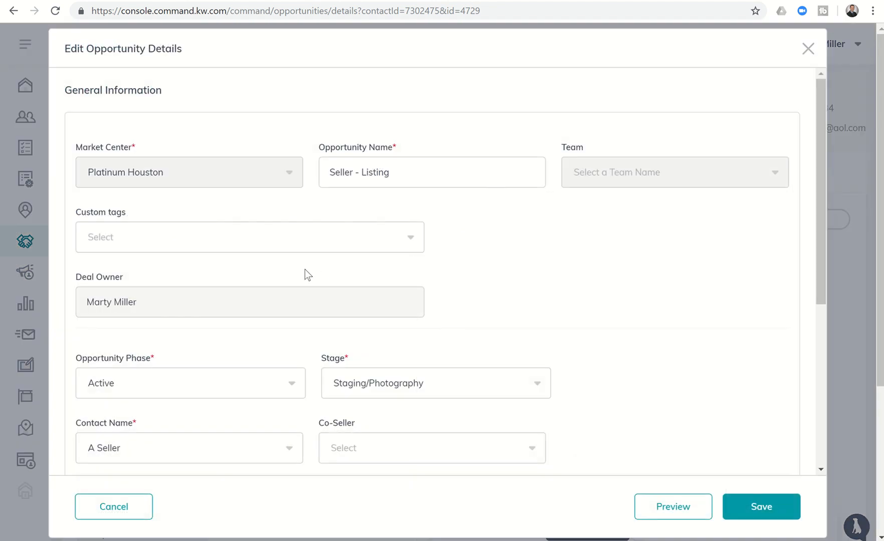
scroll(down, 3)
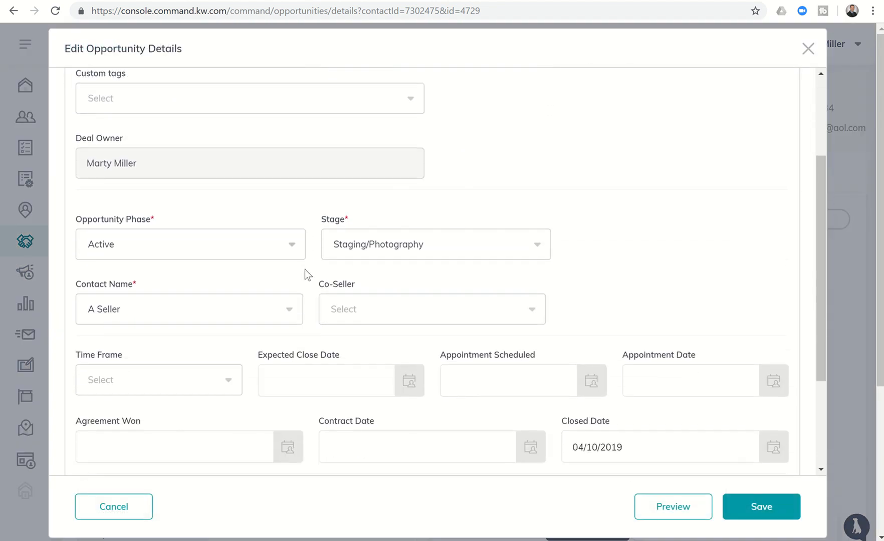
scroll(down, 3)
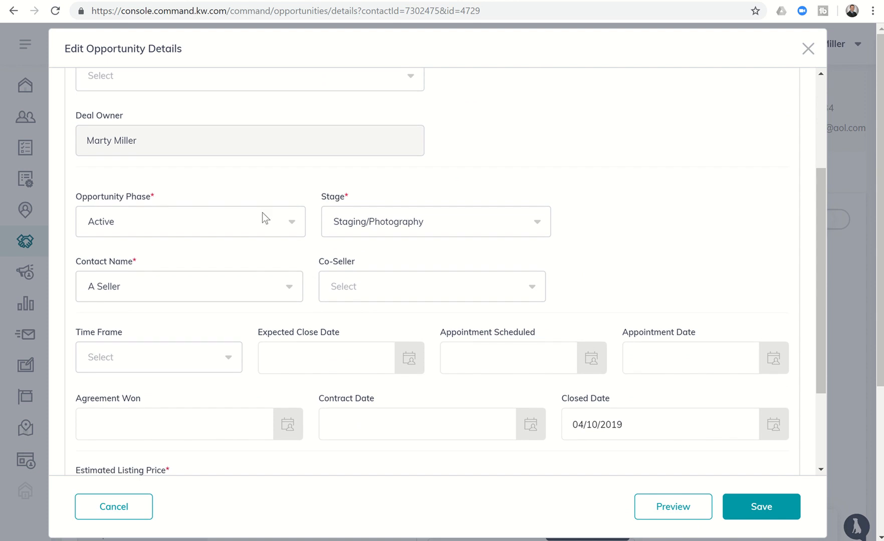
click(248, 153)
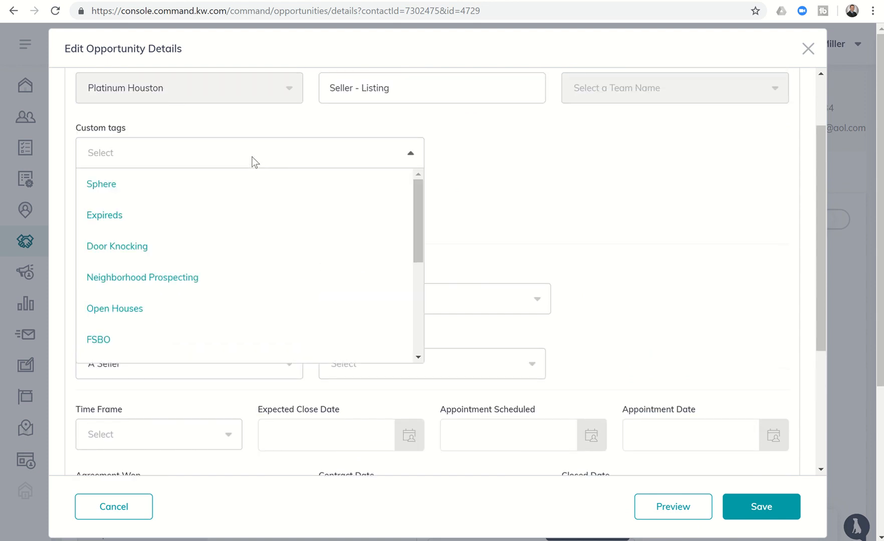
click(101, 184)
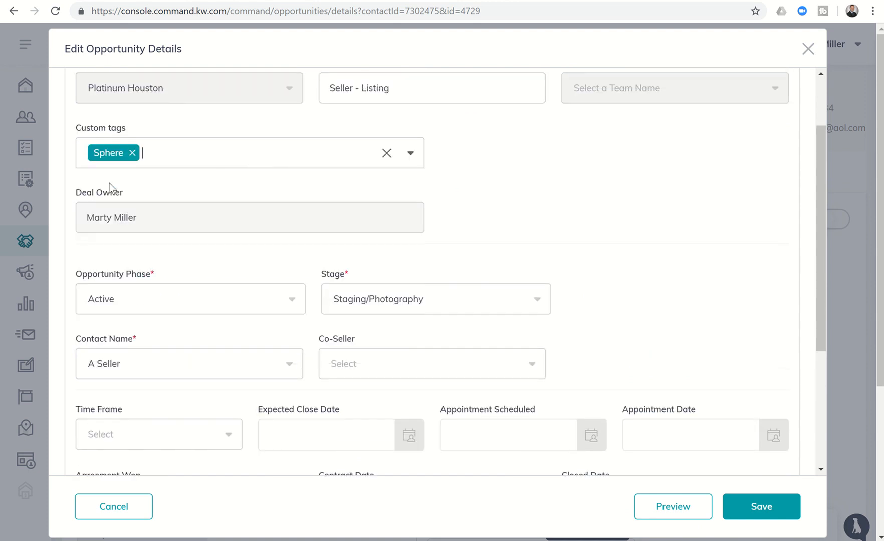
click(411, 153)
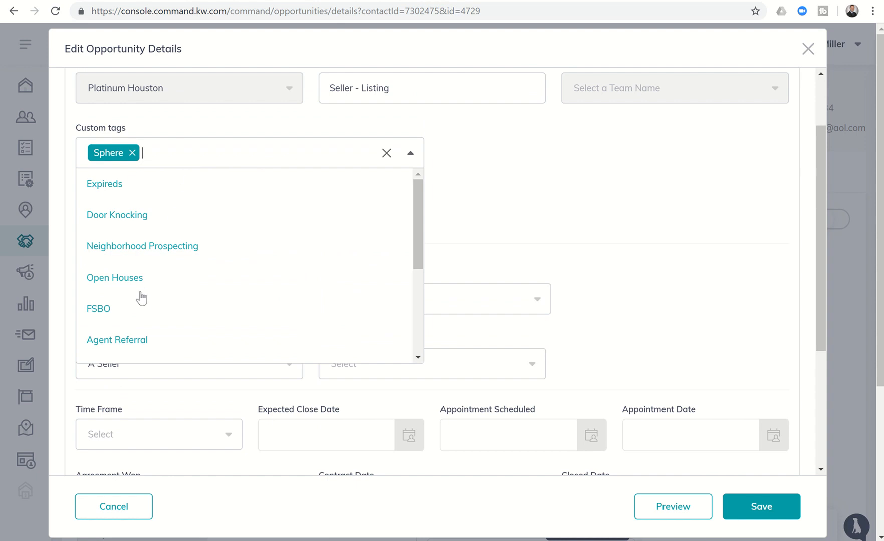
scroll(down, 3)
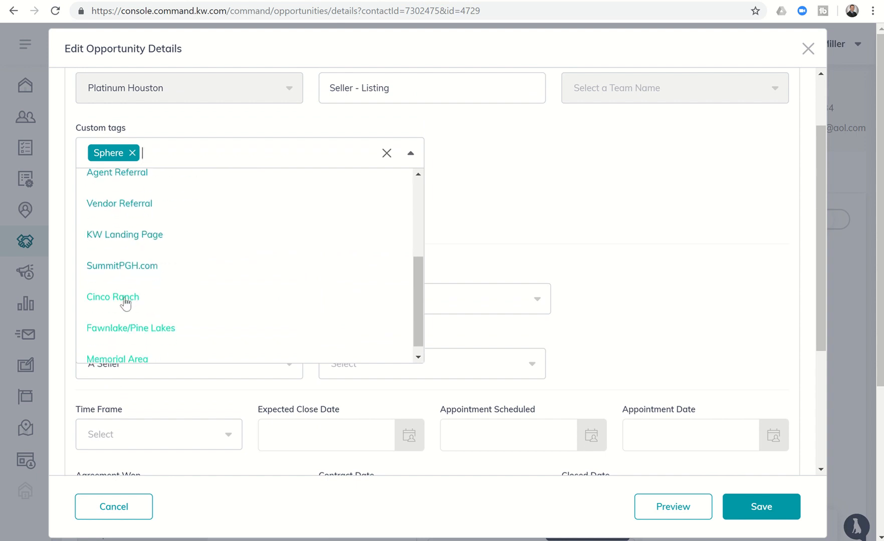
click(112, 297)
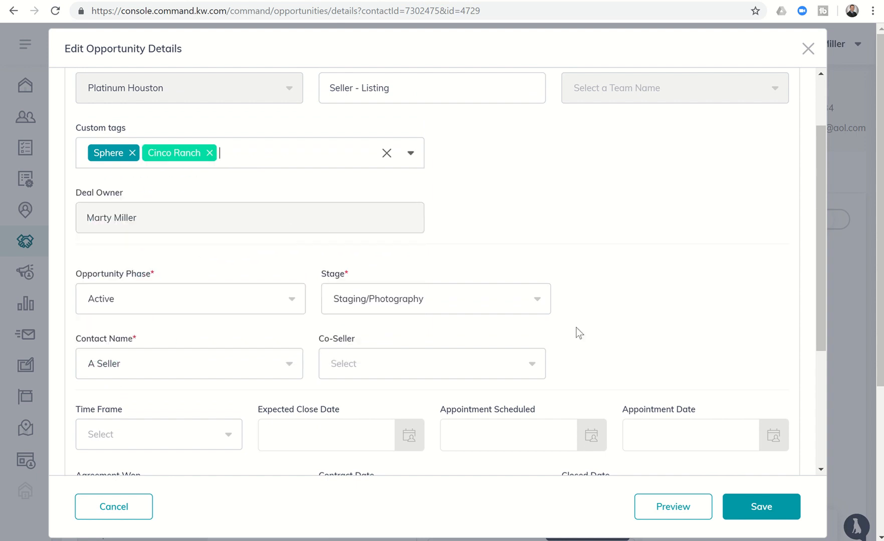
click(761, 506)
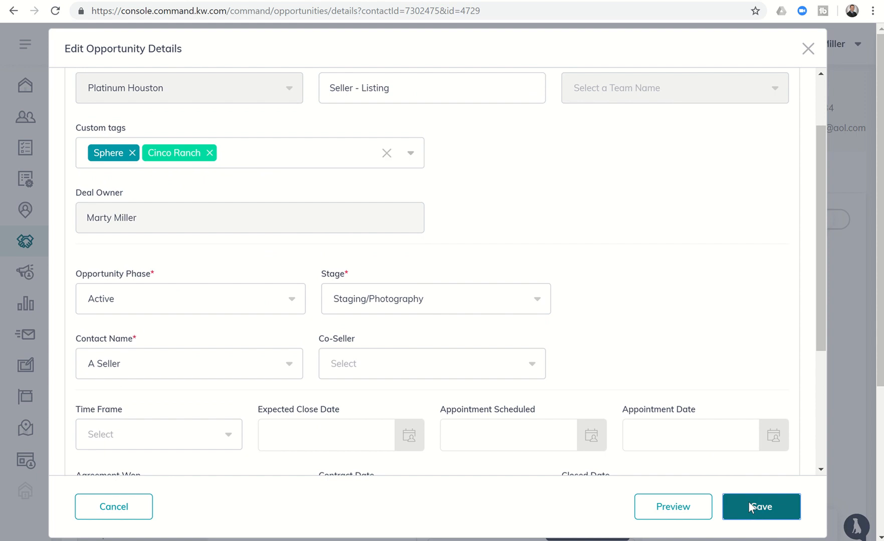
click(761, 507)
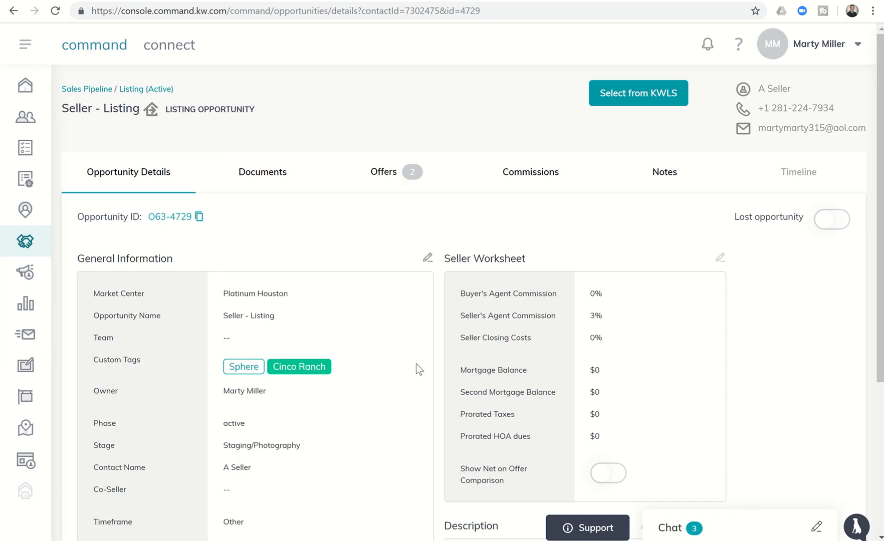
mouse_move(145, 89)
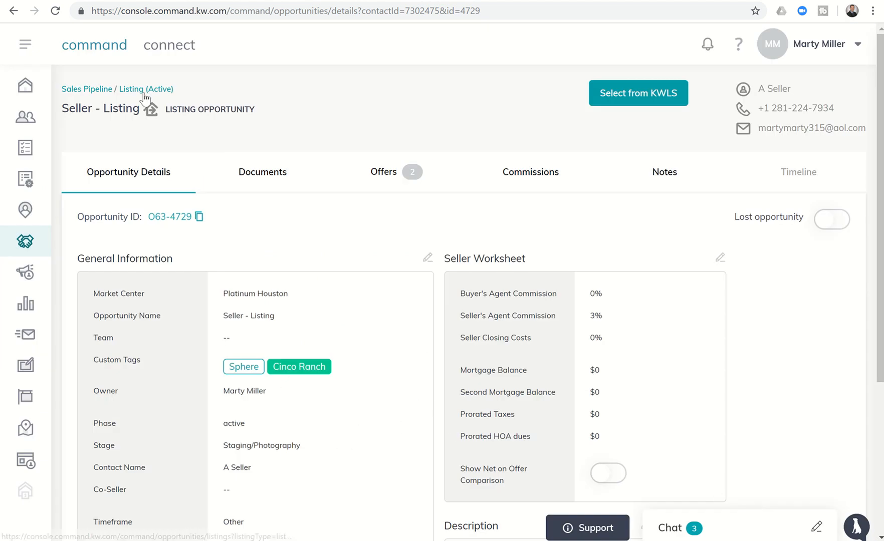
click(146, 89)
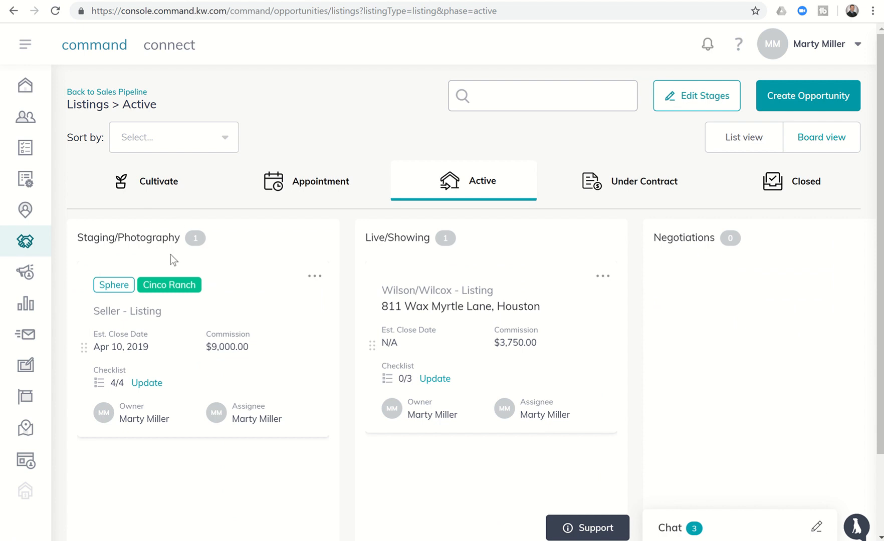
mouse_move(249, 263)
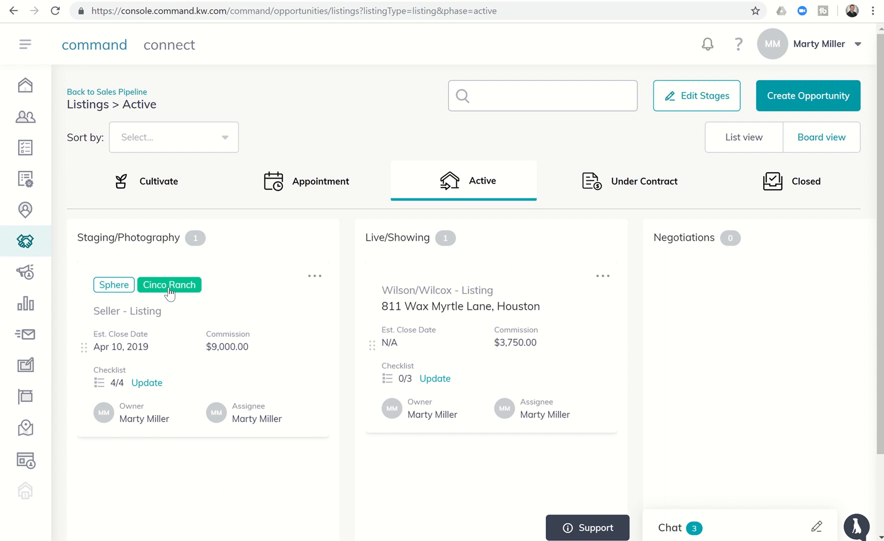
mouse_move(169, 320)
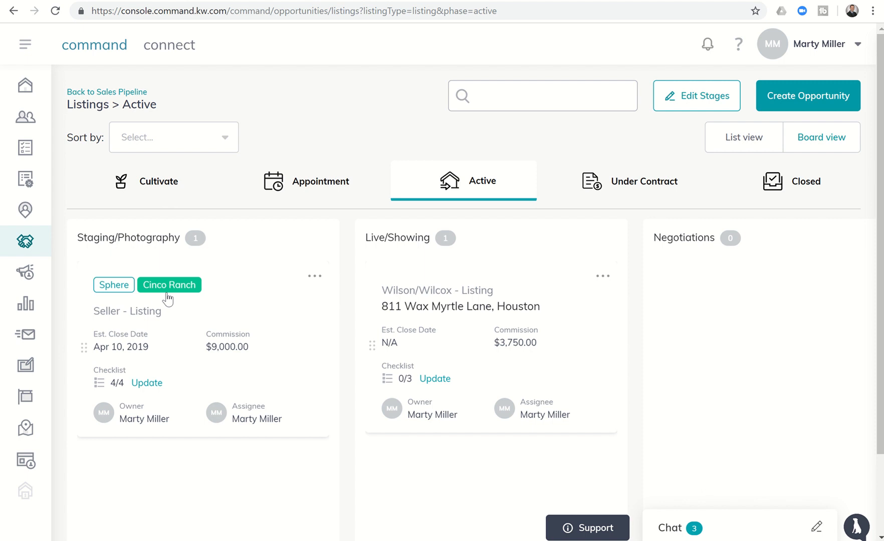
mouse_move(182, 323)
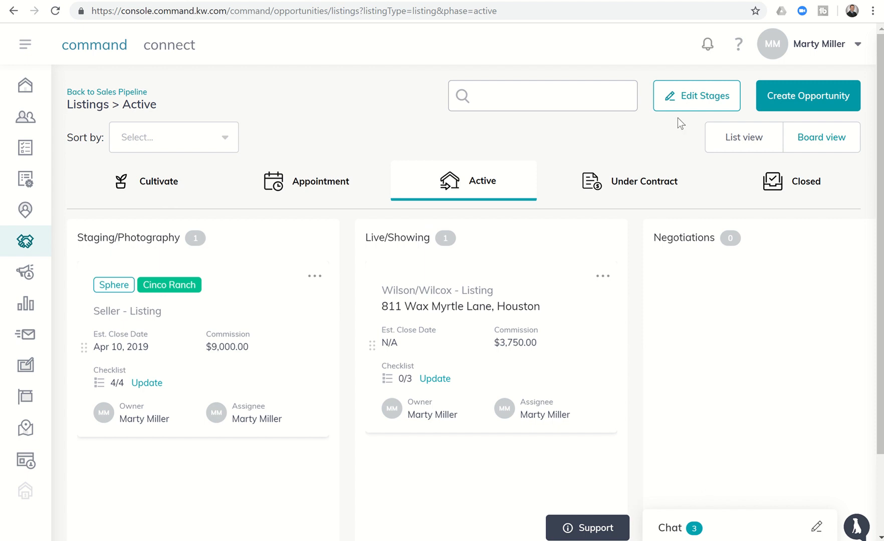
Start a Create Opportunity form and scroll through its custom tags list.
click(807, 95)
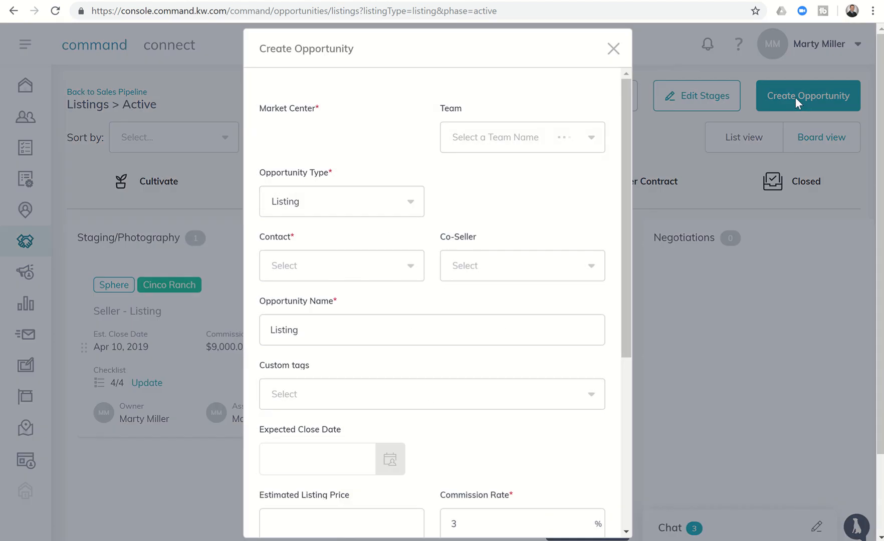
click(341, 137)
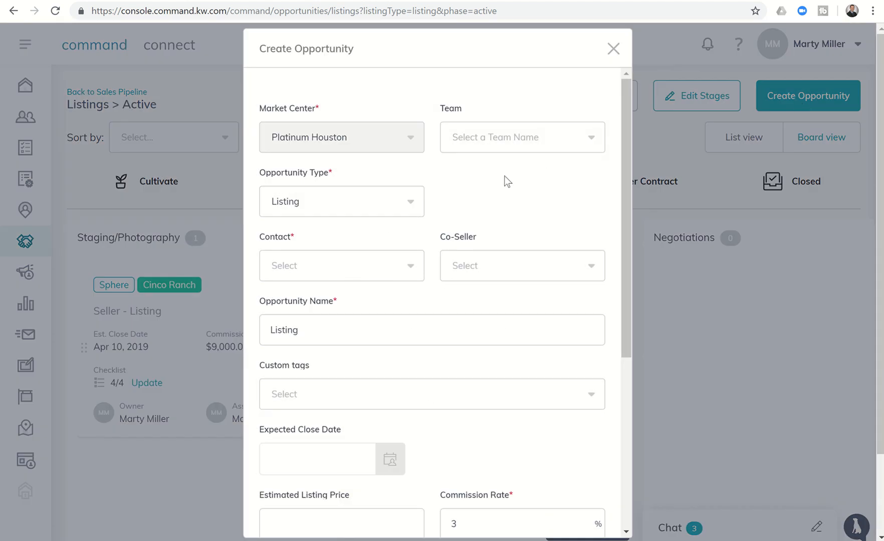
click(432, 394)
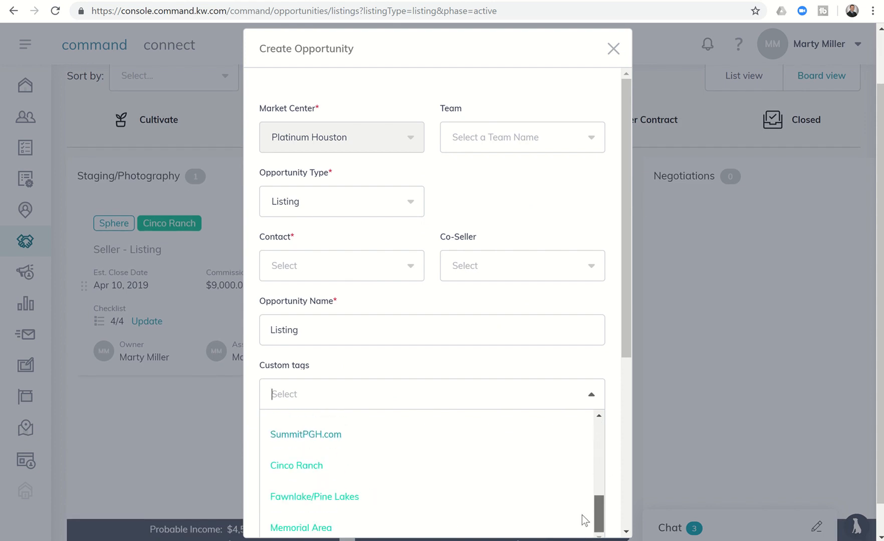
scroll(down, 3)
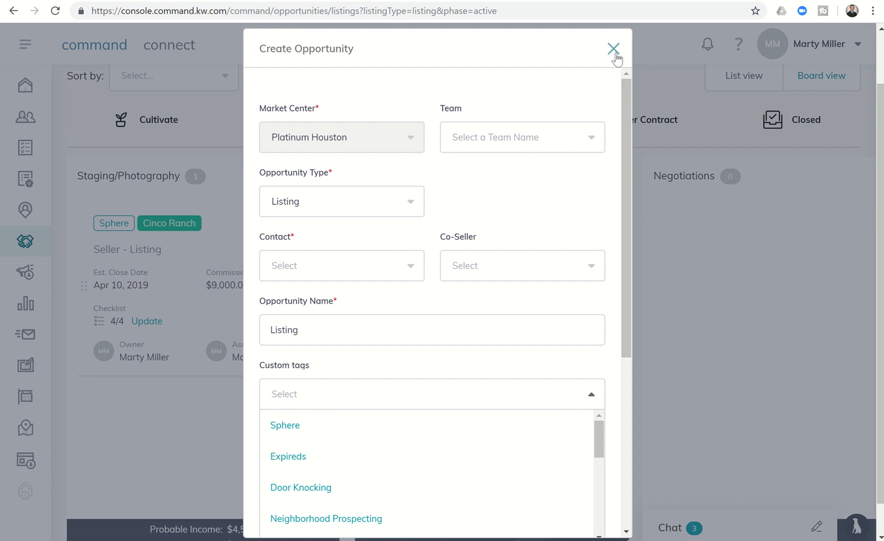
Close the Create Opportunity form without saving.
click(613, 48)
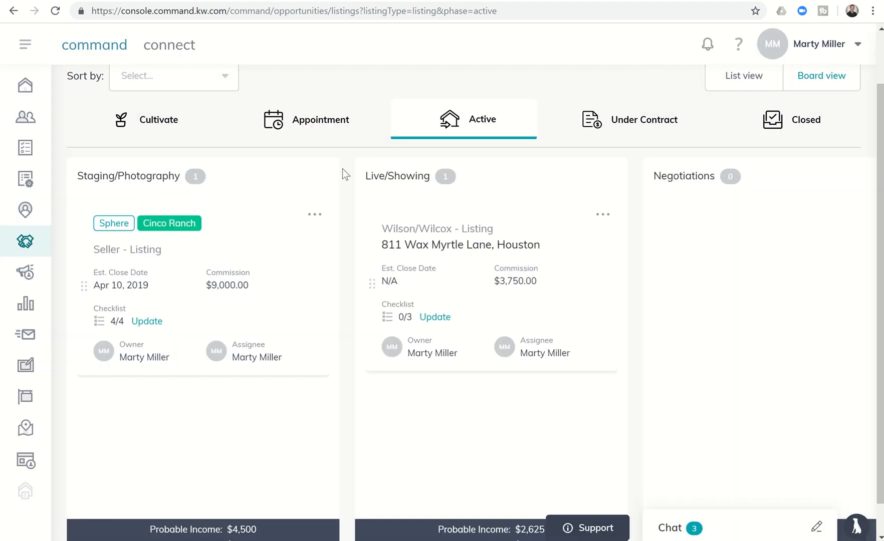
mouse_move(182, 398)
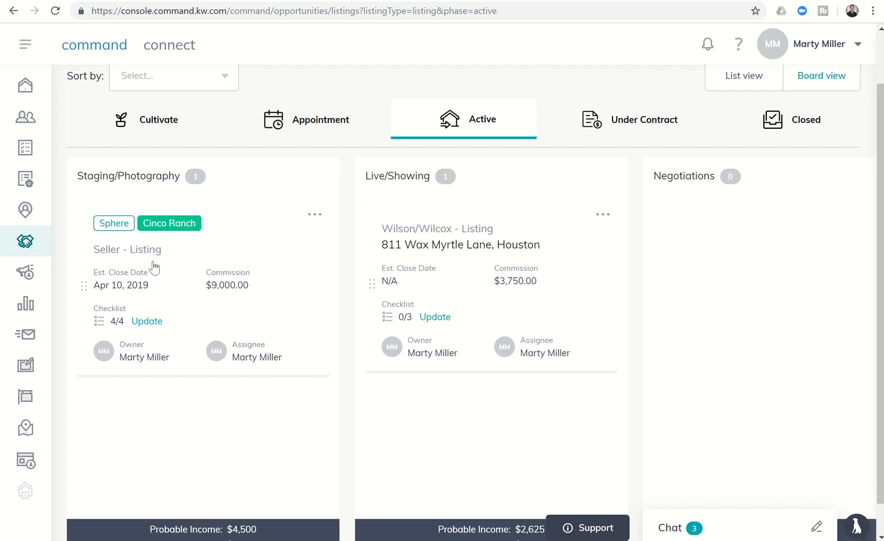
mouse_move(260, 216)
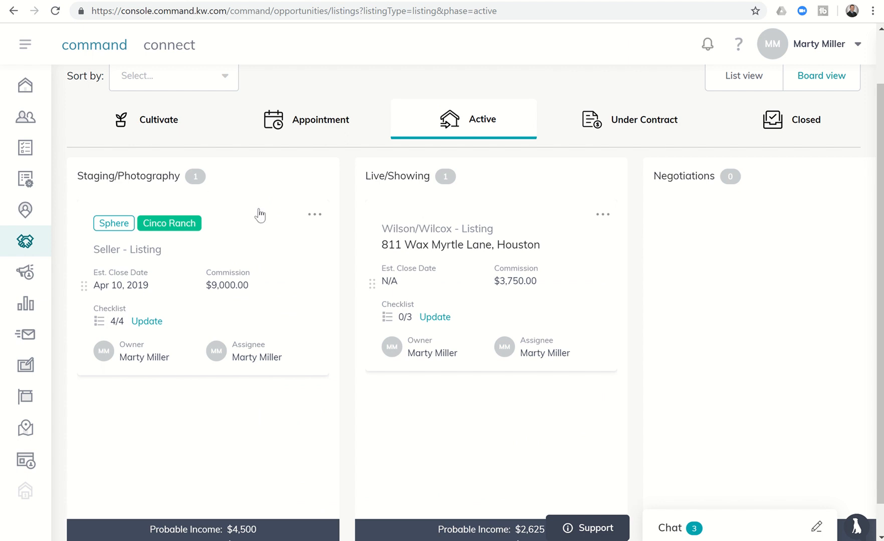
mouse_move(231, 220)
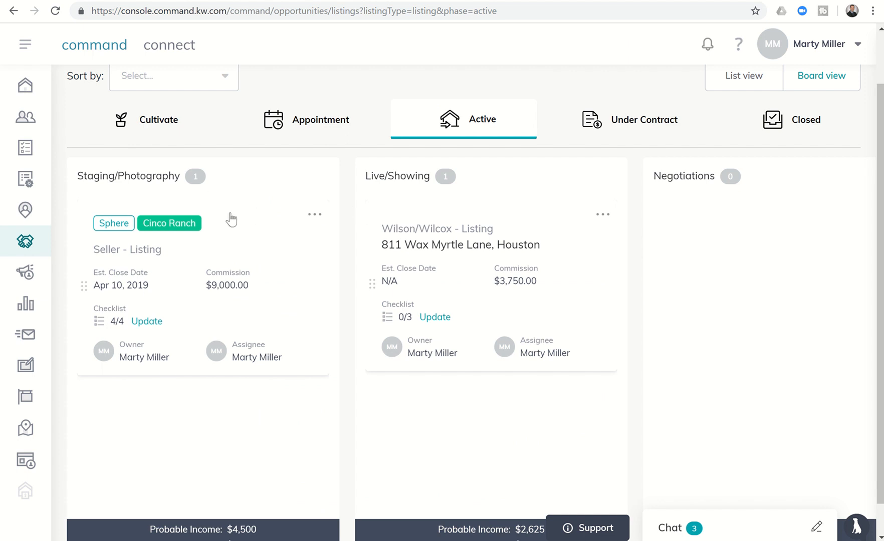
mouse_move(287, 230)
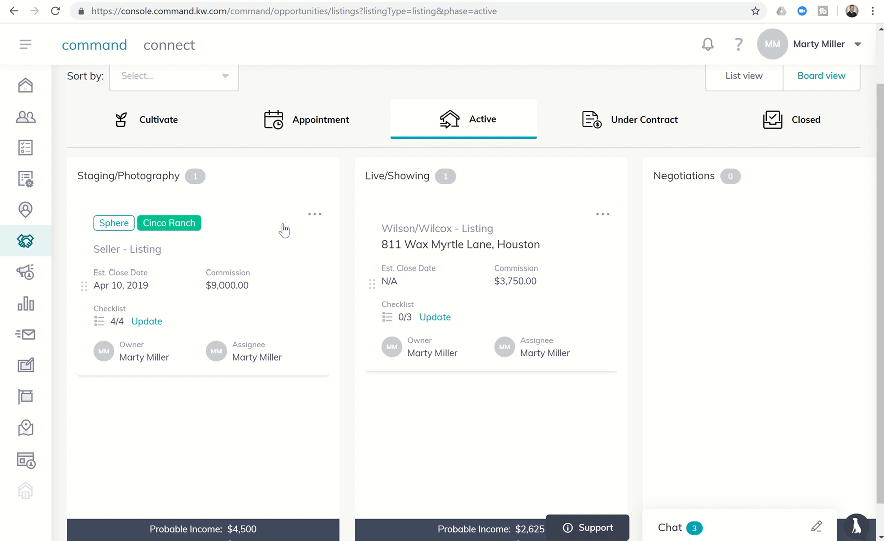
mouse_move(113, 414)
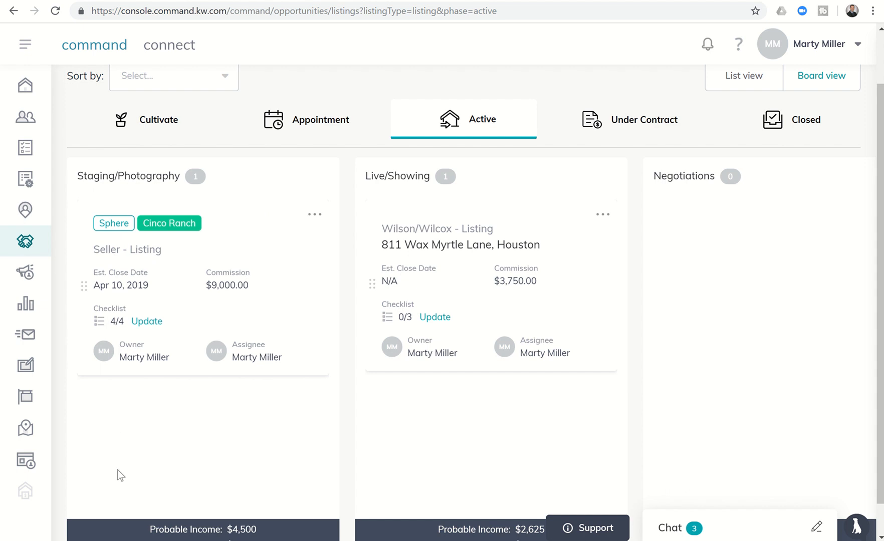
mouse_move(159, 449)
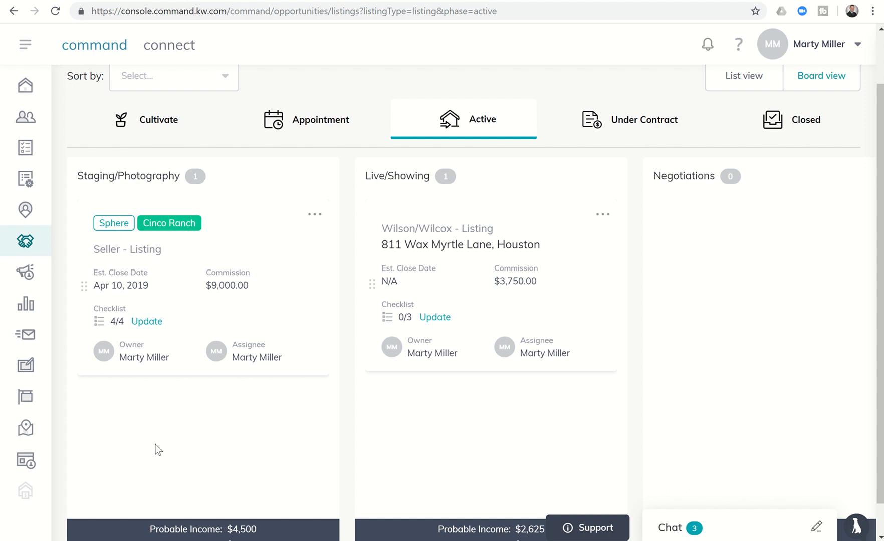
mouse_move(291, 315)
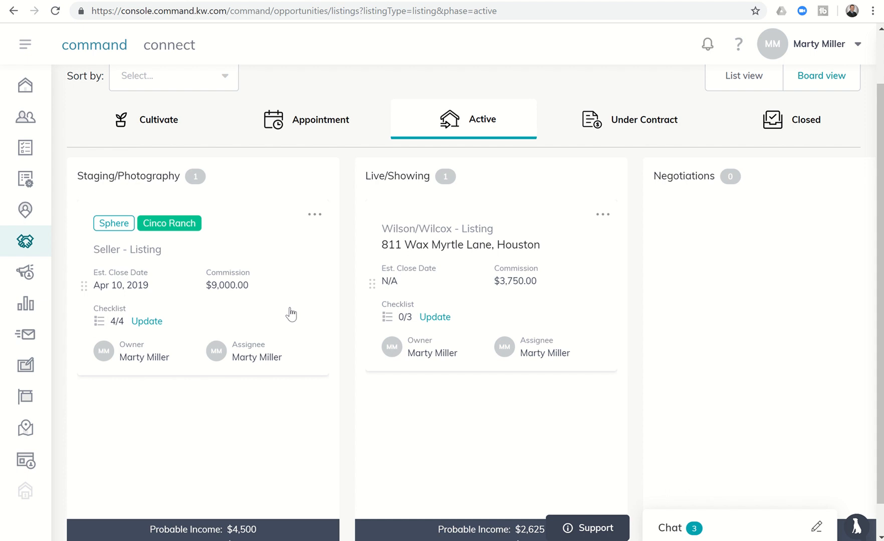
mouse_move(242, 238)
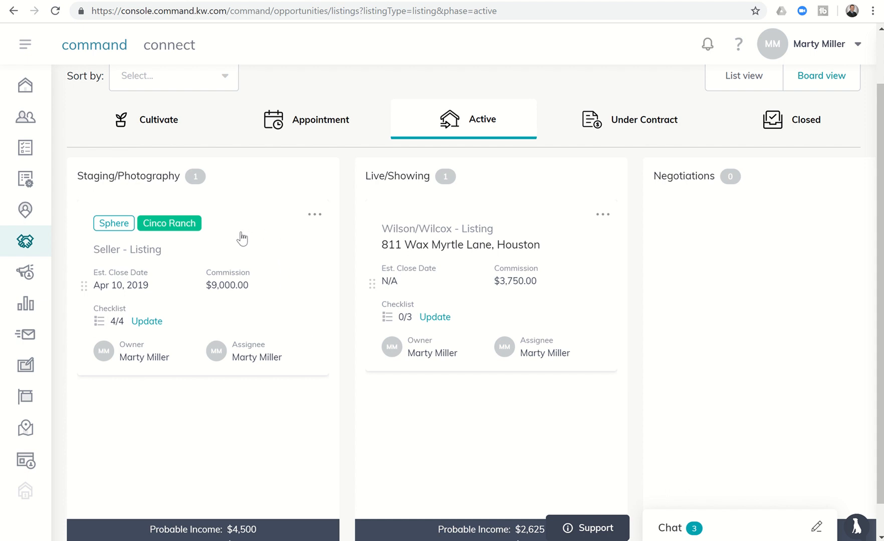
mouse_move(175, 234)
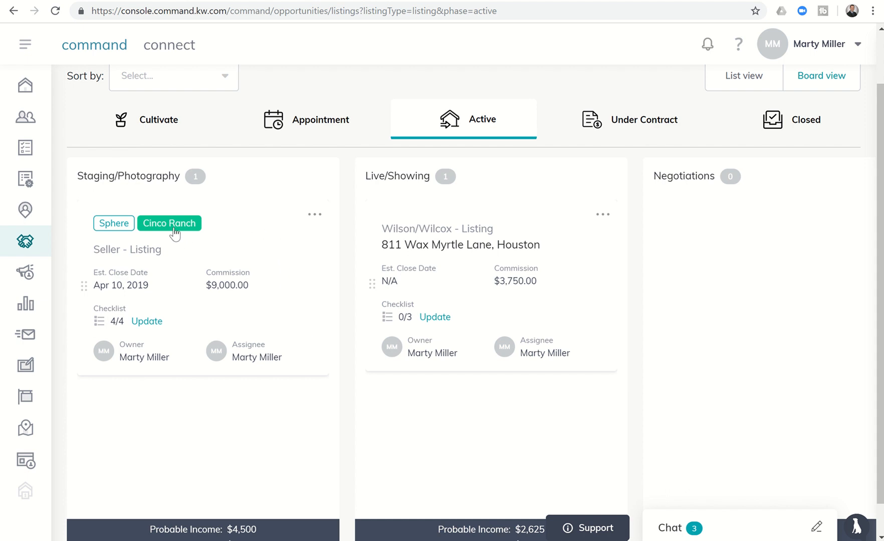